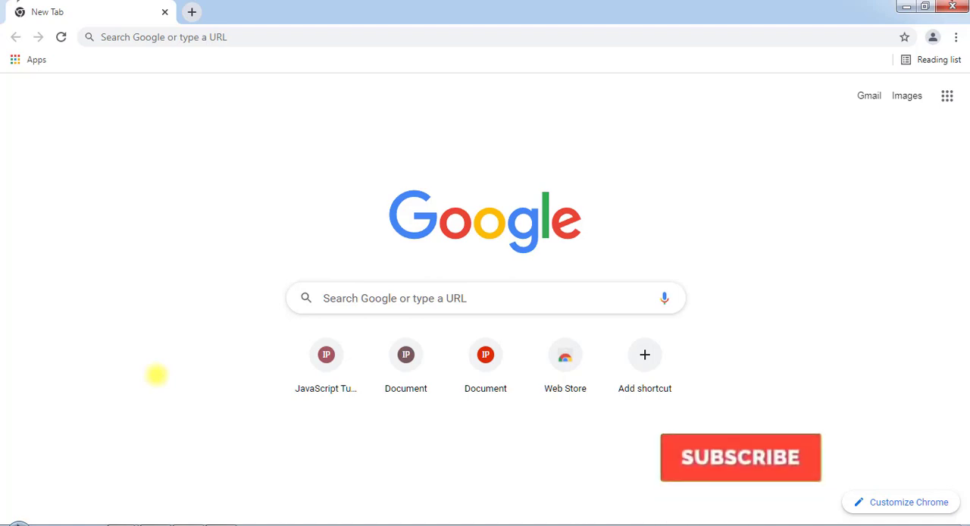
Inspect the New Tab page so DevTools shows its Elements tree and Styles pane.
click(739, 456)
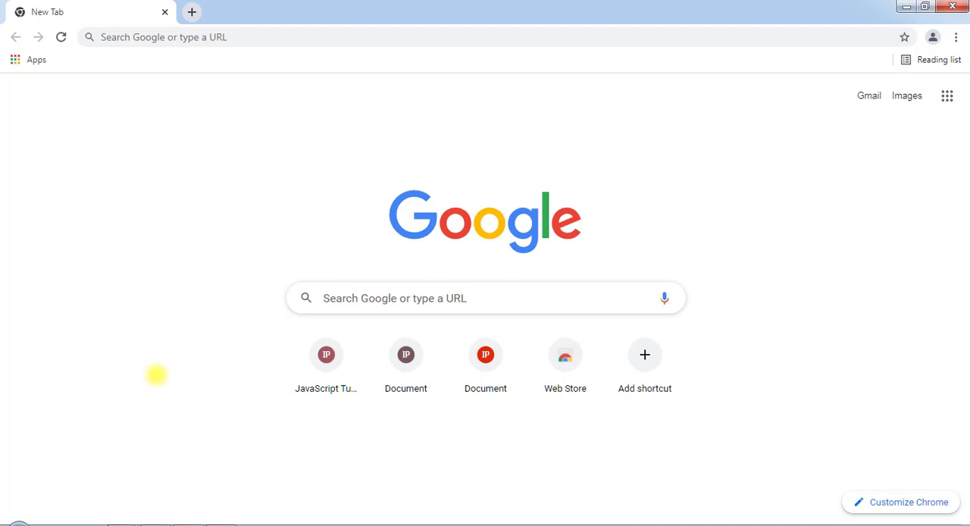
right_click(156, 376)
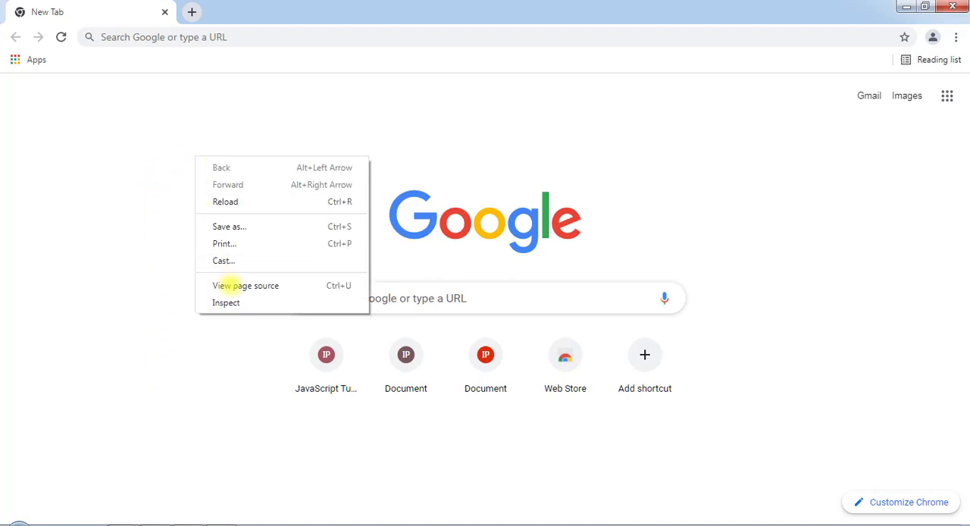
click(226, 303)
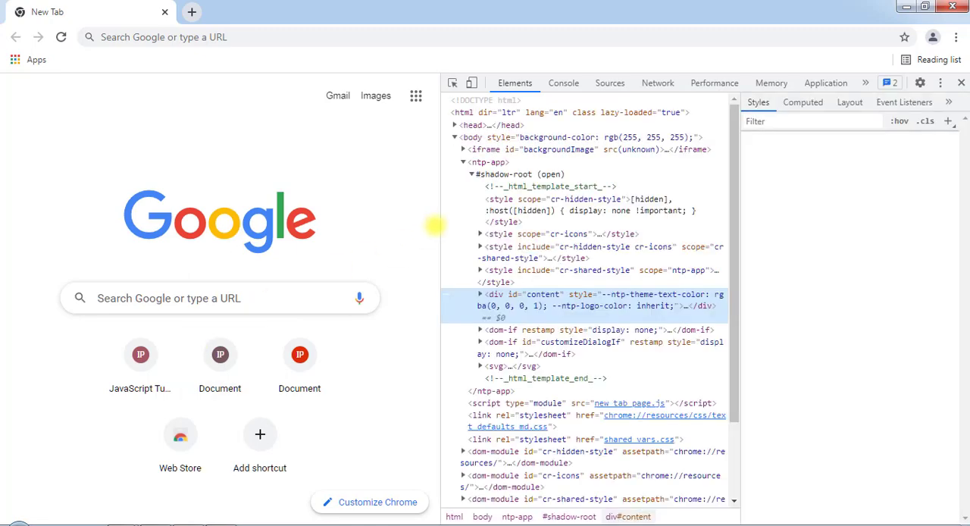
click(492, 294)
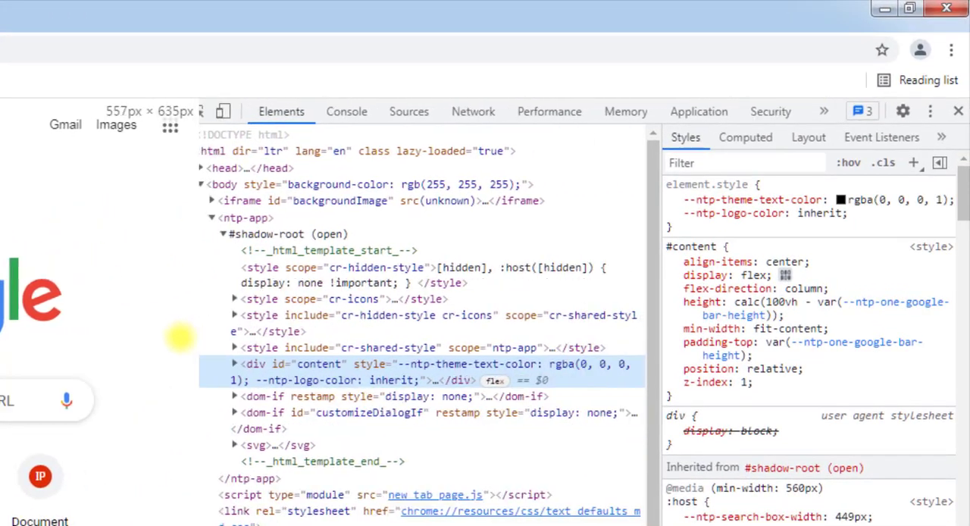
Evaluate 1+1, 2-1, 2*2 and 6/3 in the Console, returning 2, 1, 4 and 2.
click(345, 112)
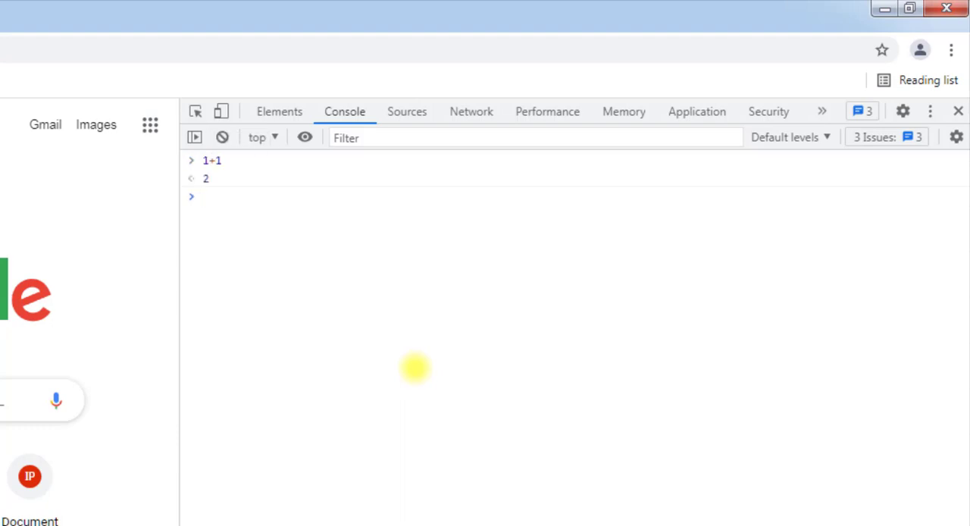
text(2-1)
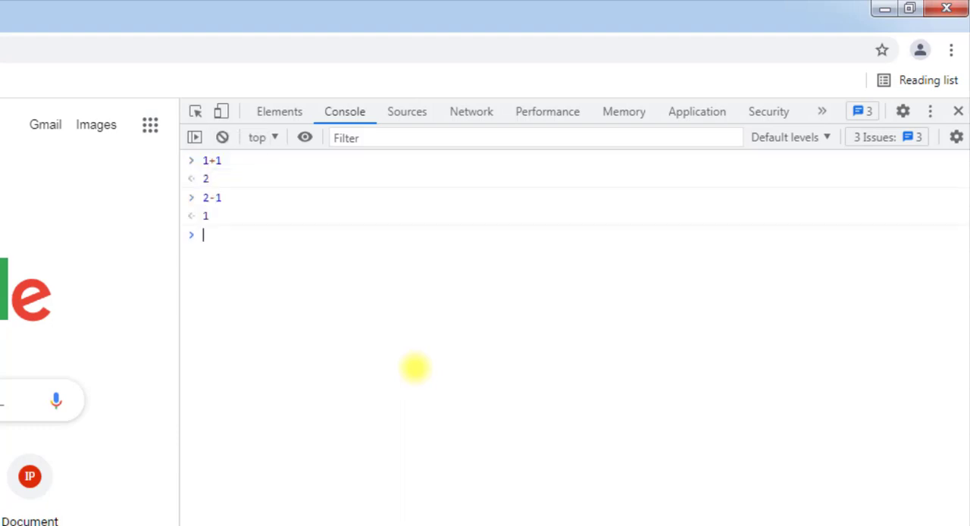
text(2*2)
text(6/)
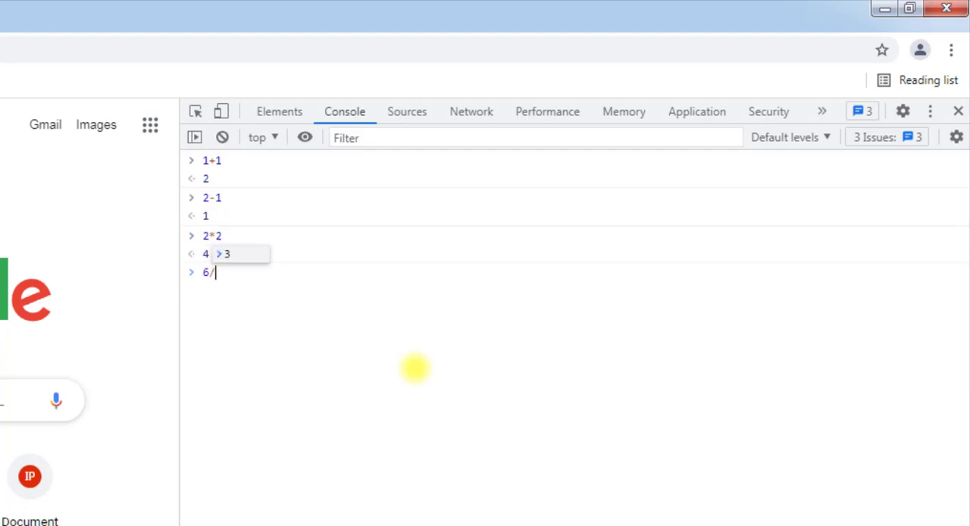
text(3)
key(Enter)
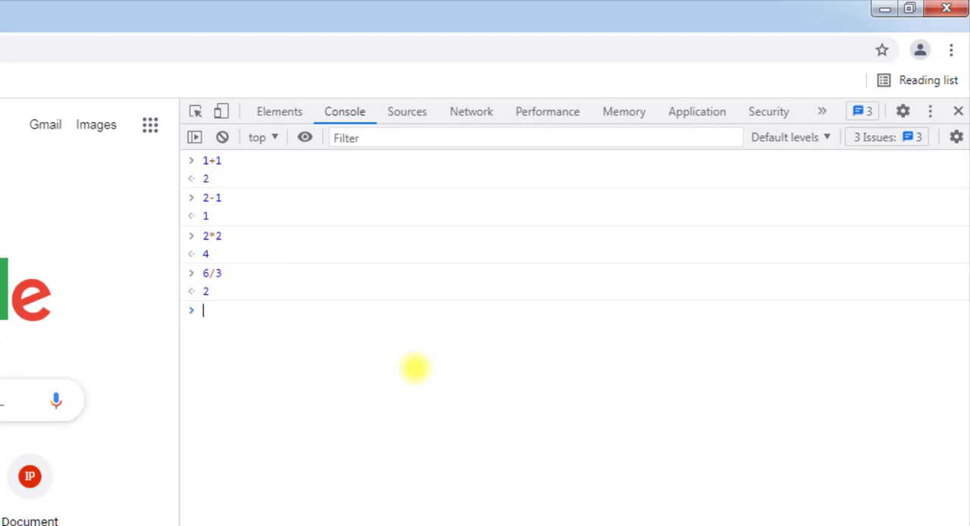
Run console.log("javascript is awesome"); so the Console prints that message.
text(console.log();)
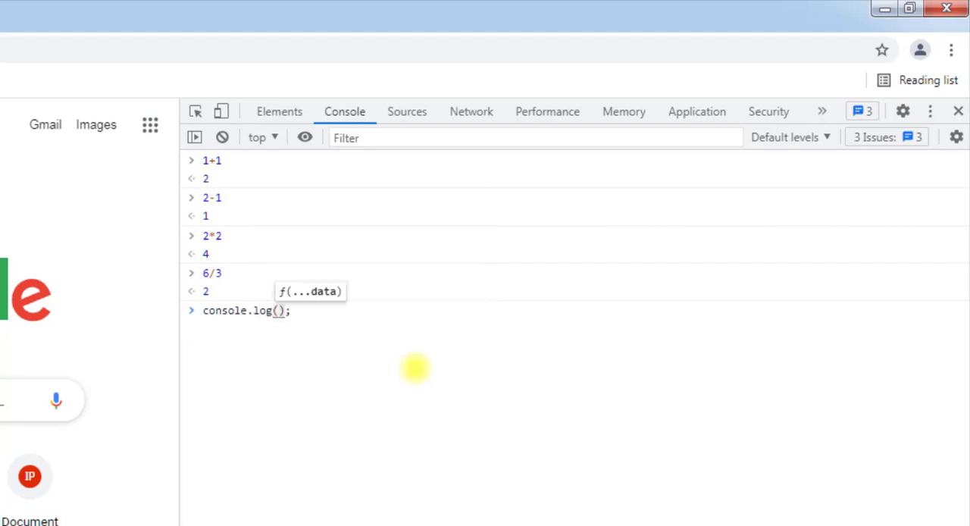
text("")
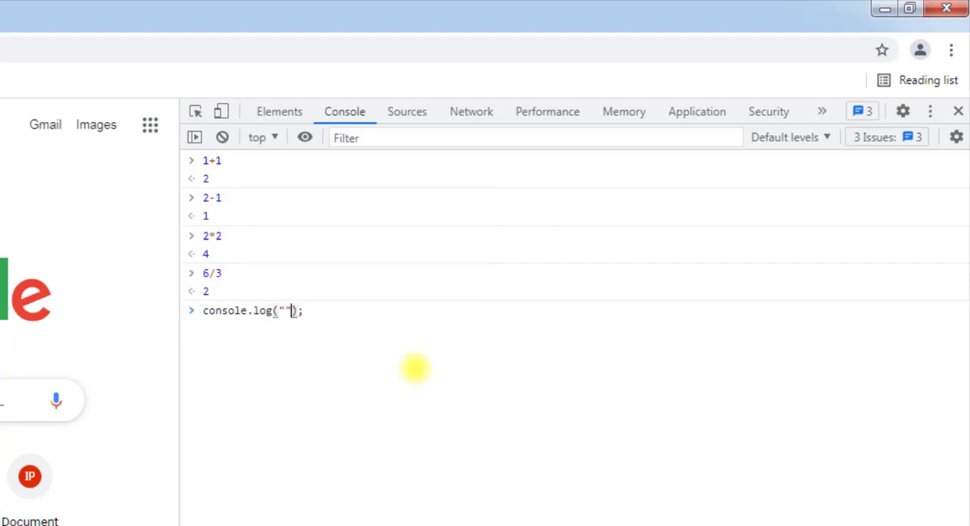
text(javasc)
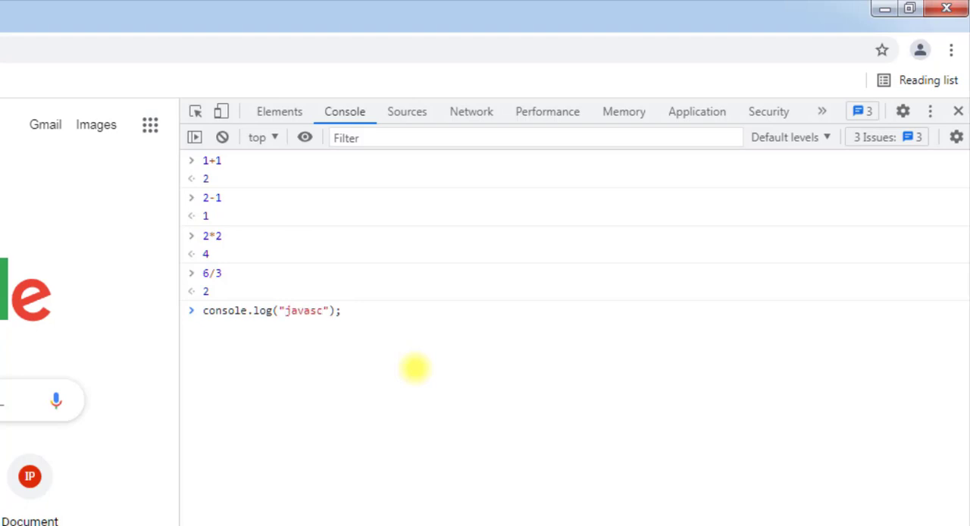
text(ript is awes)
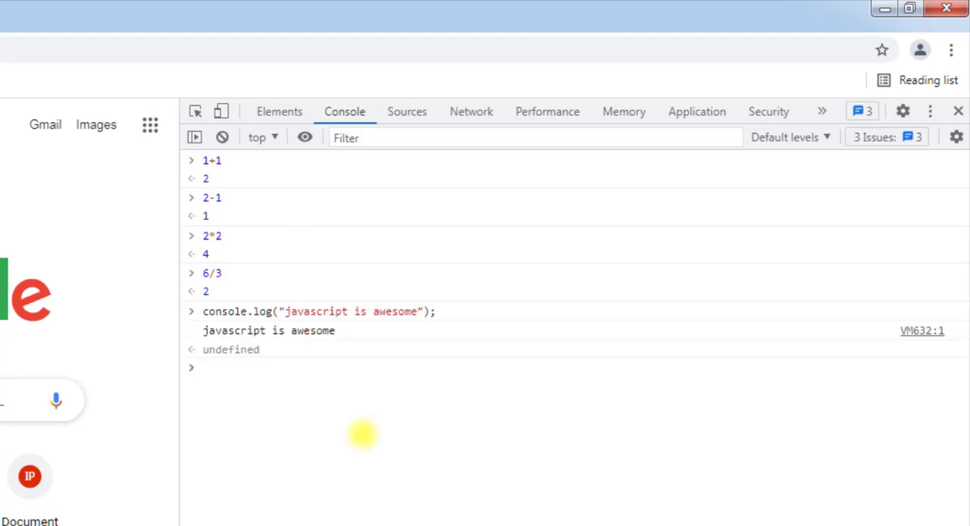
double_click(224, 330)
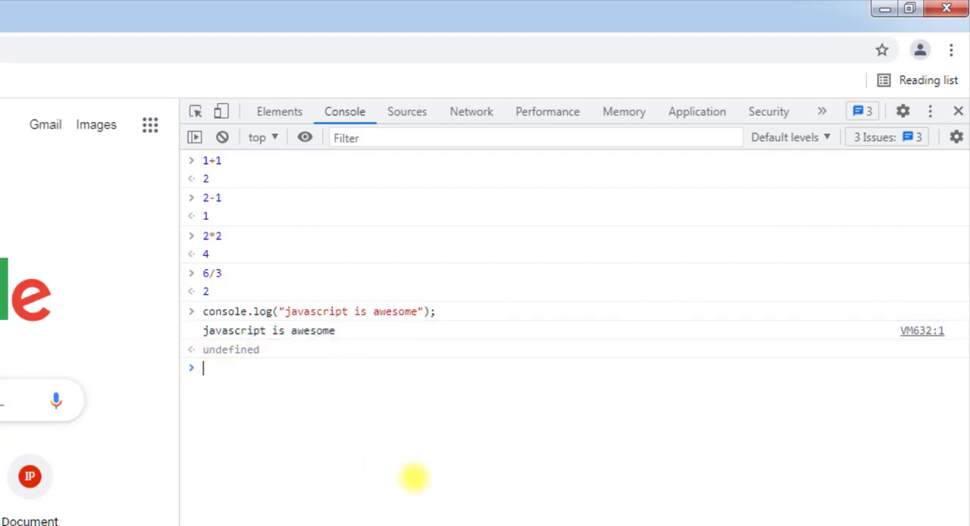
Run window.alert("welcome to javascript"); and dismiss the resulting alert with OK.
text(window.alert)
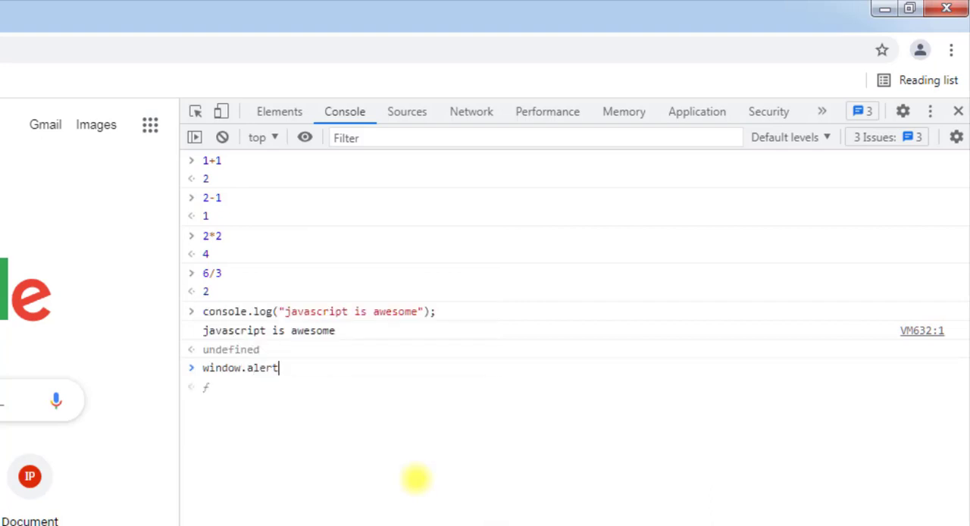
text(();)
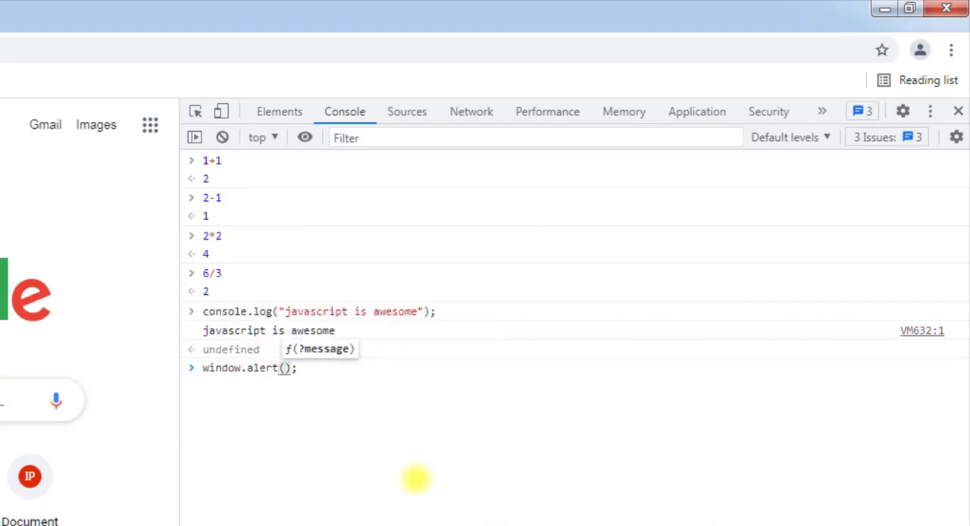
text(")
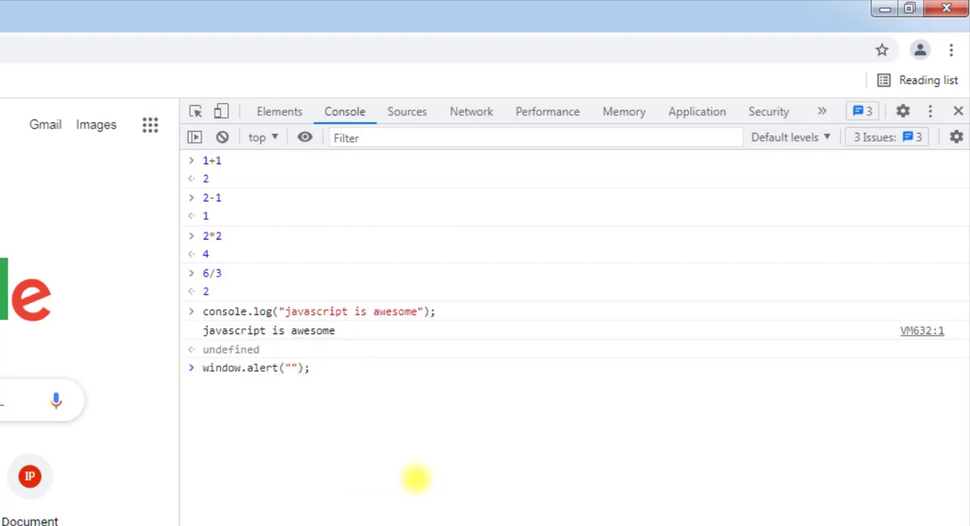
text(welcome to javascript)
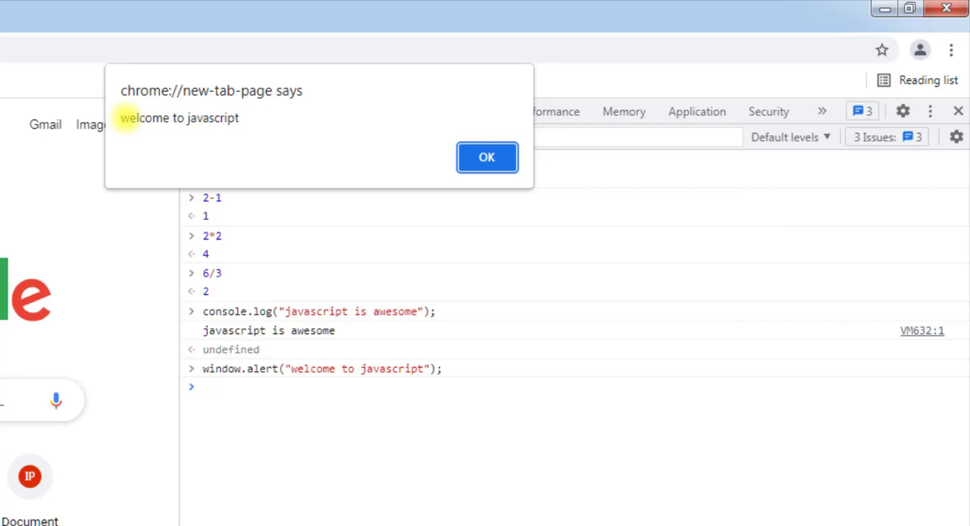
click(486, 157)
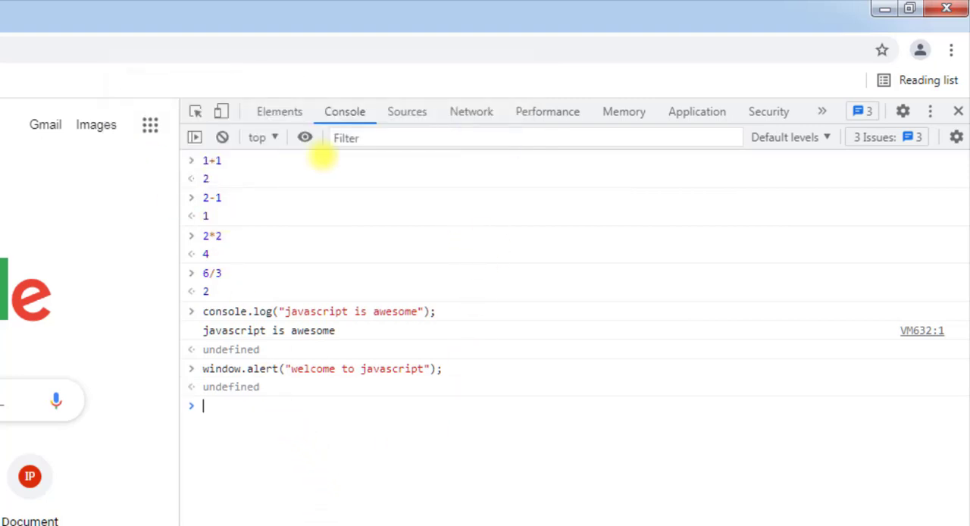
mouse_move(512, 470)
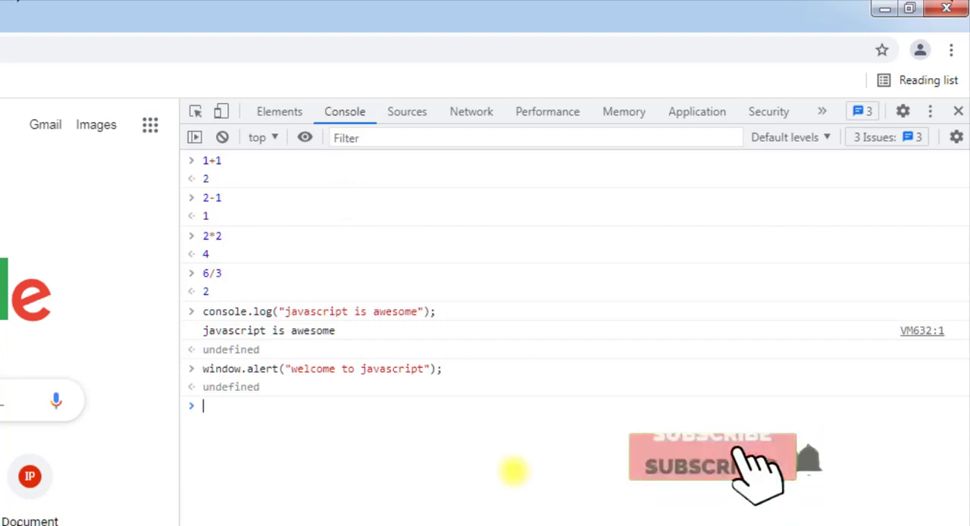
click(712, 455)
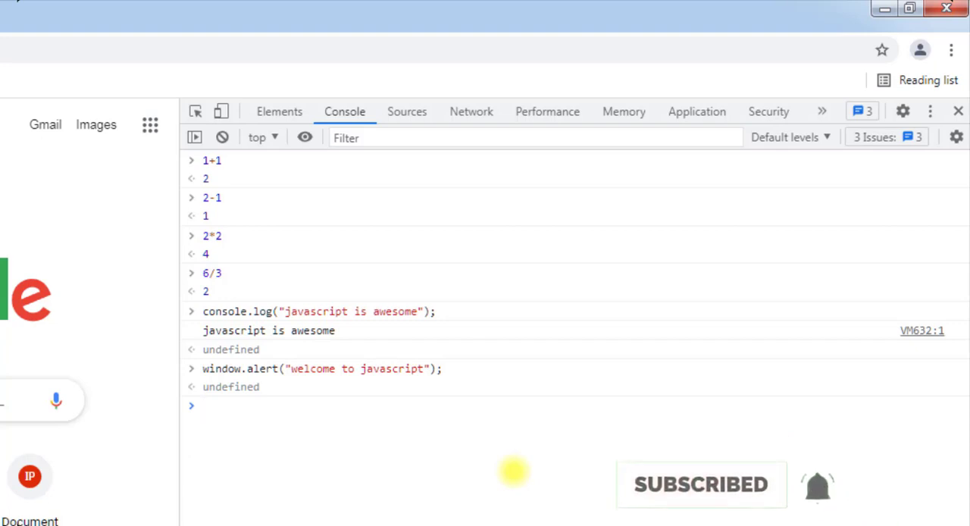